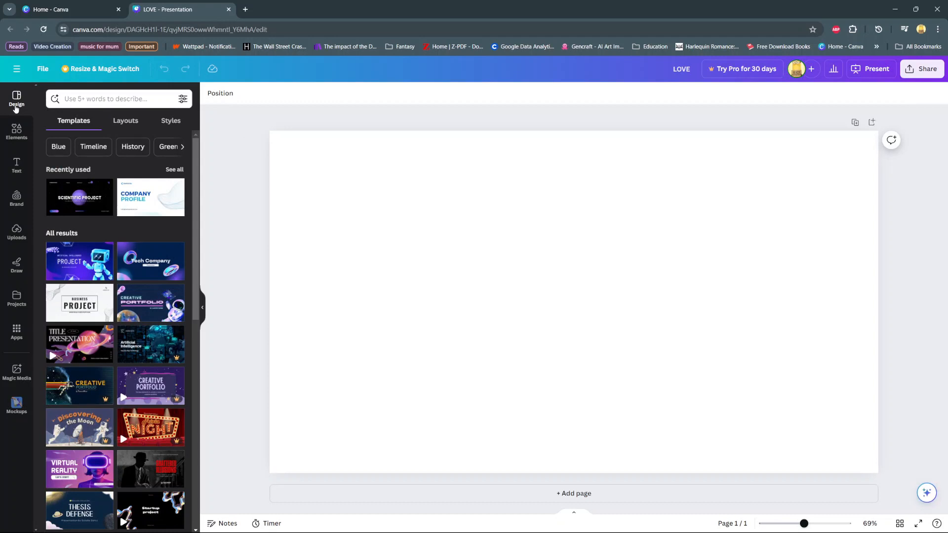
pyautogui.moveTo(272, 123)
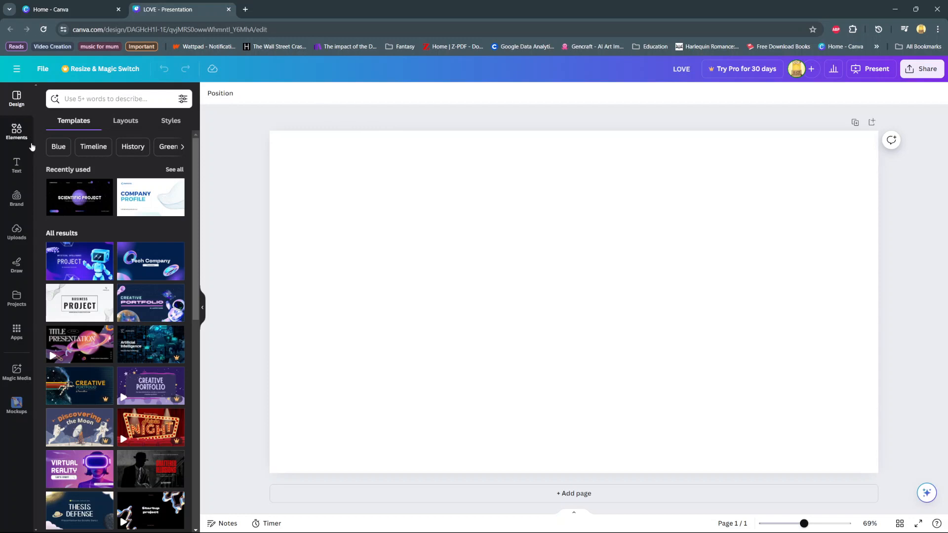
# Step: Search the Elements library for 'Table chart' using the recent search
pyautogui.click(16, 131)
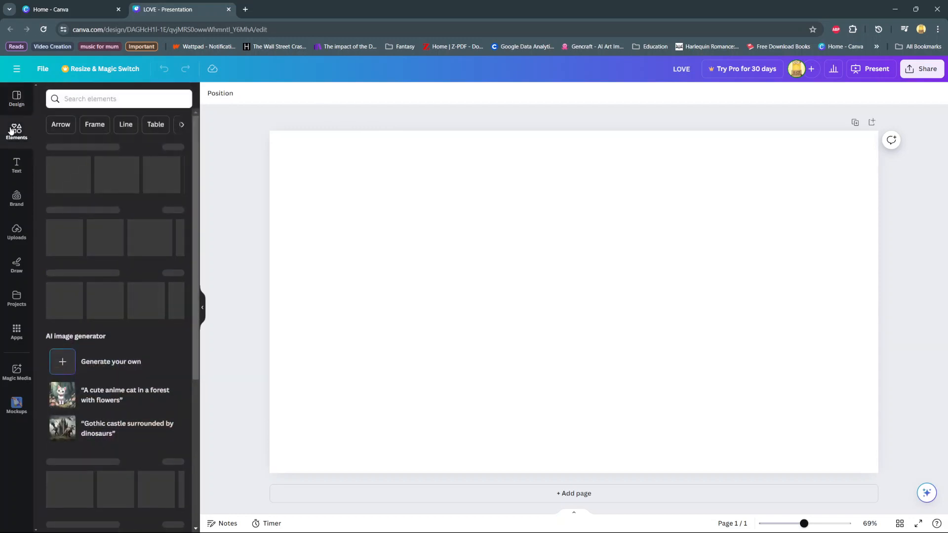
pyautogui.click(118, 98)
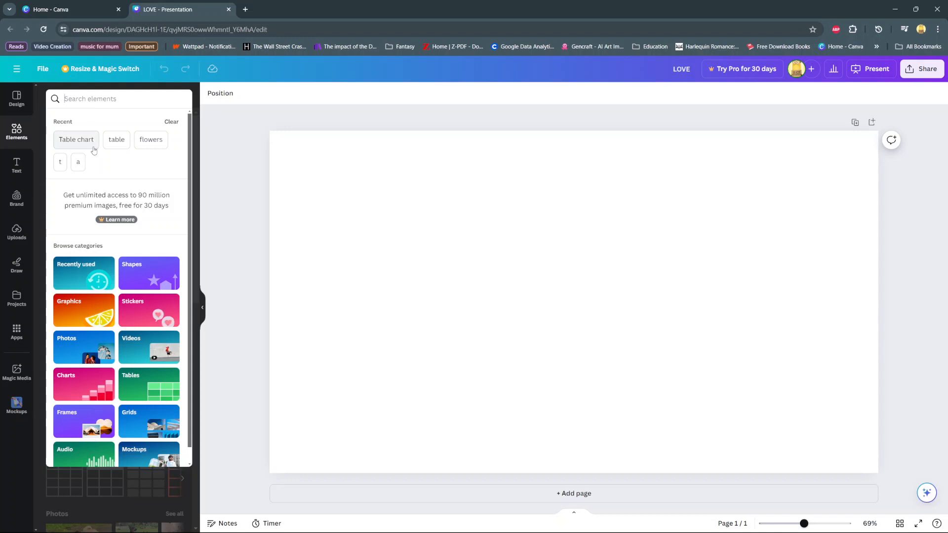
pyautogui.click(76, 139)
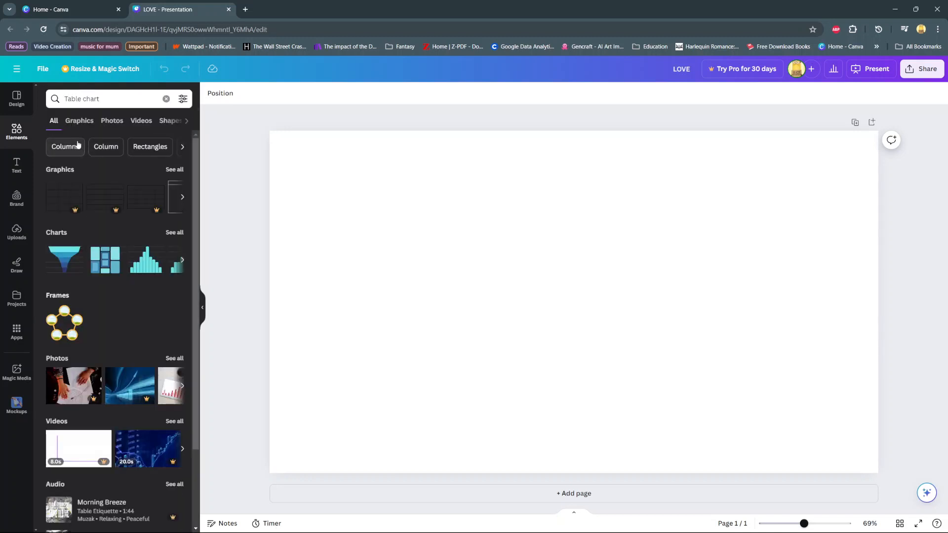
# Step: Filter the 'Table chart' results to Graphics and browse the grid table designs
pyautogui.click(79, 120)
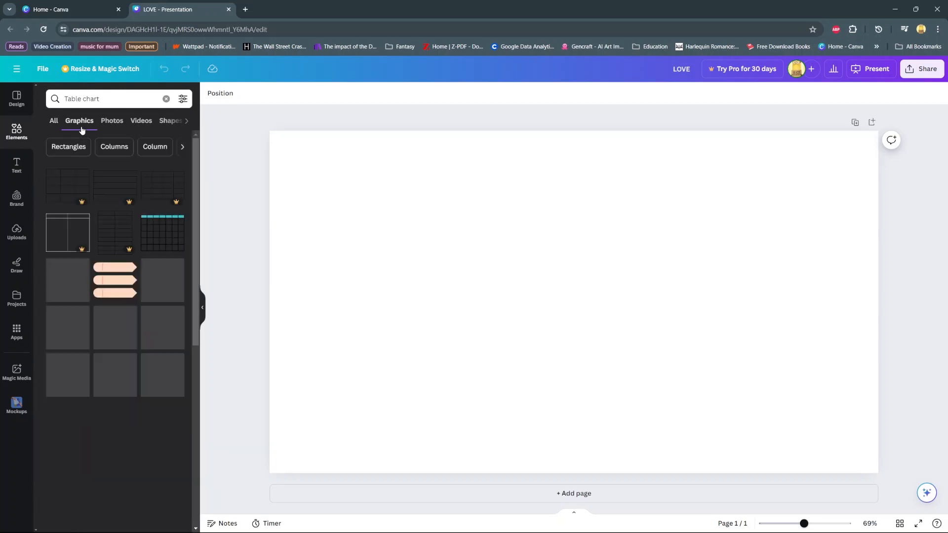
pyautogui.scroll(-3)
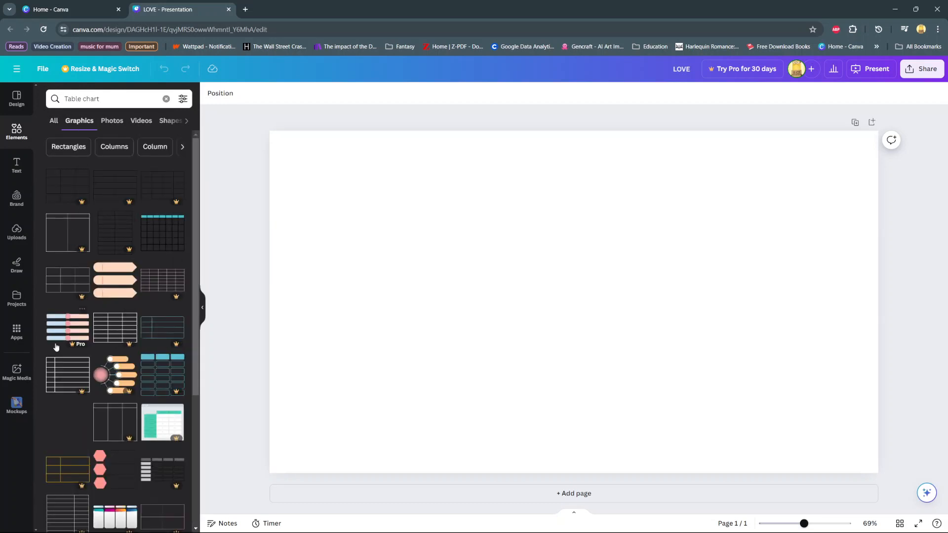
pyautogui.moveTo(84, 256)
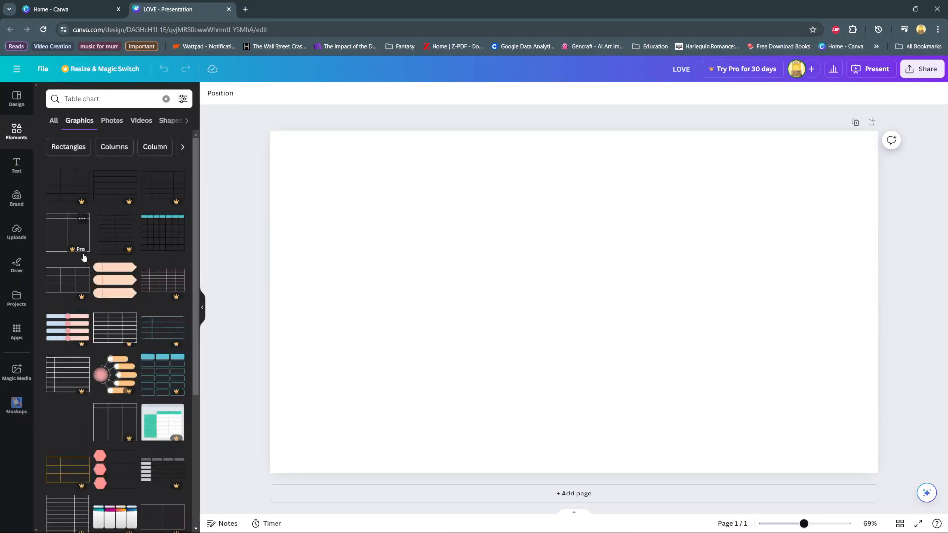
pyautogui.moveTo(86, 320)
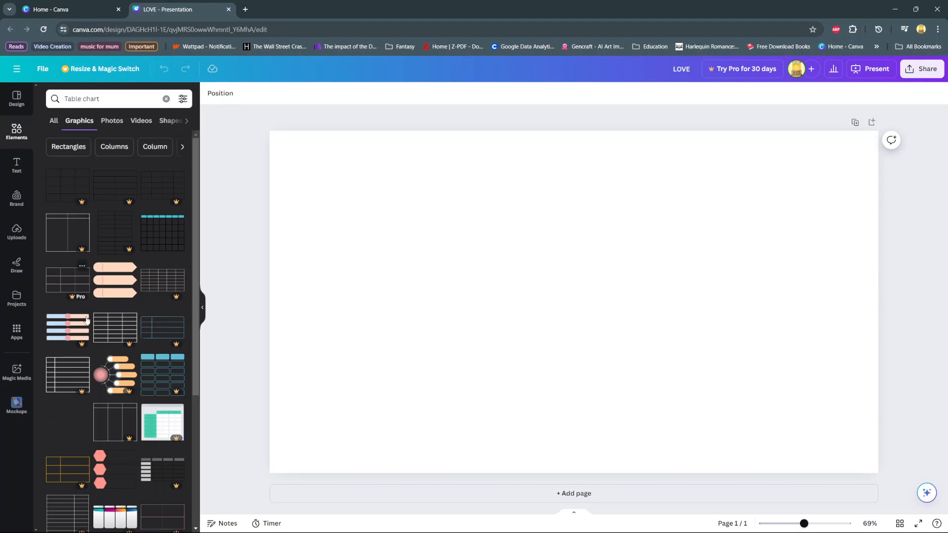
pyautogui.scroll(-3)
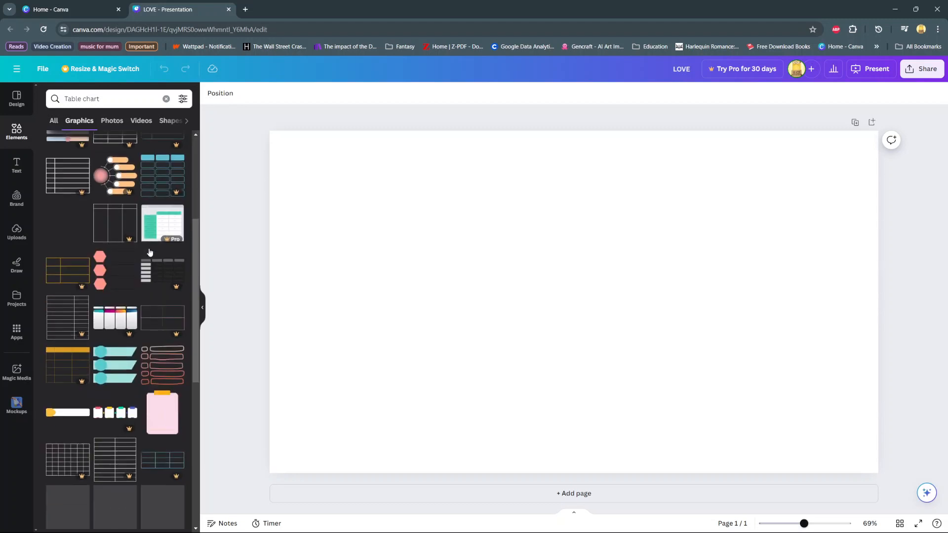
pyautogui.scroll(-3)
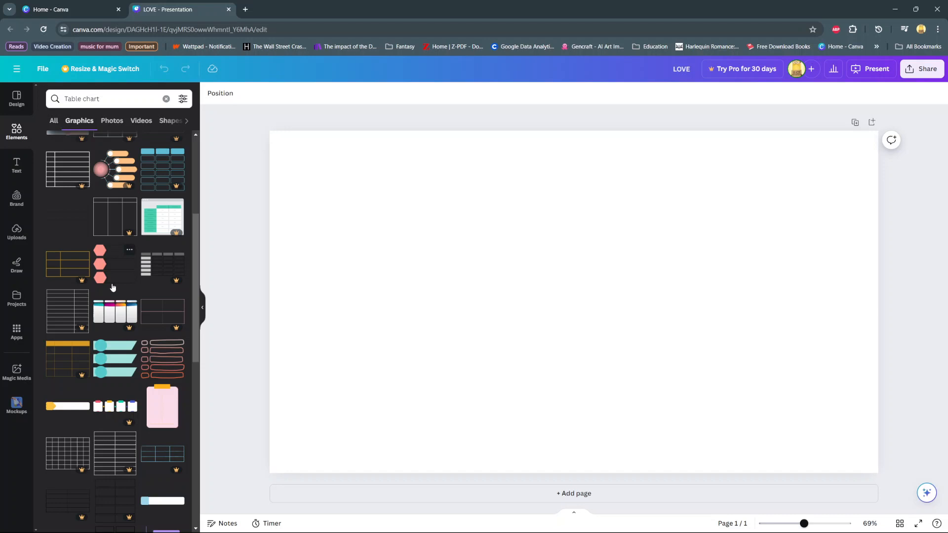
pyautogui.scroll(-3)
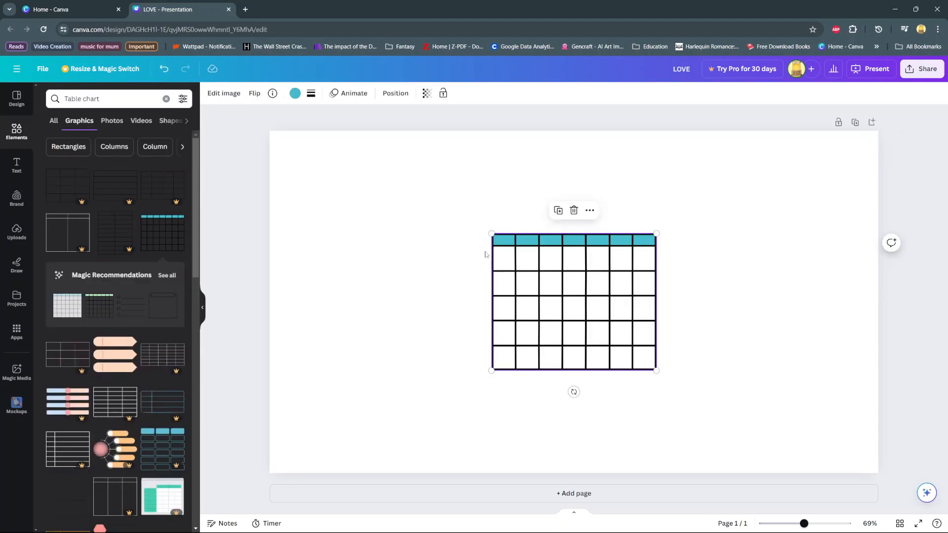
pyautogui.moveTo(656, 369)
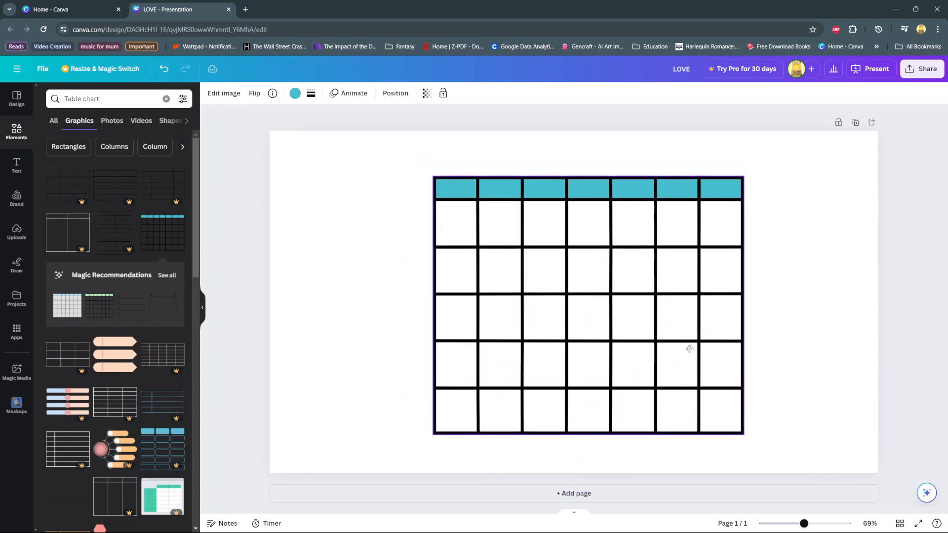
# Step: Add the teal-header grid table graphic to the page, enlarged to fill it
pyautogui.click(586, 308)
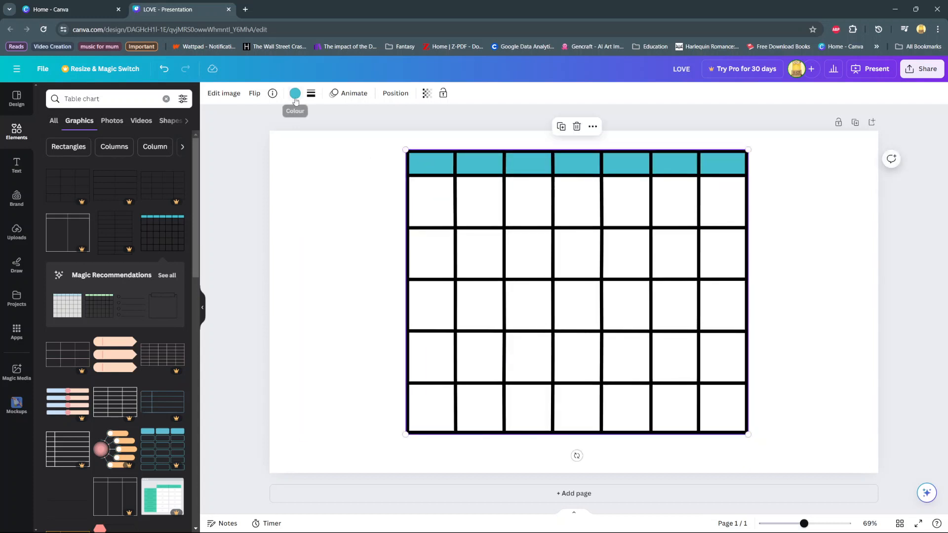
# Step: Recolour the table's header row from teal to bright cyan
pyautogui.click(296, 94)
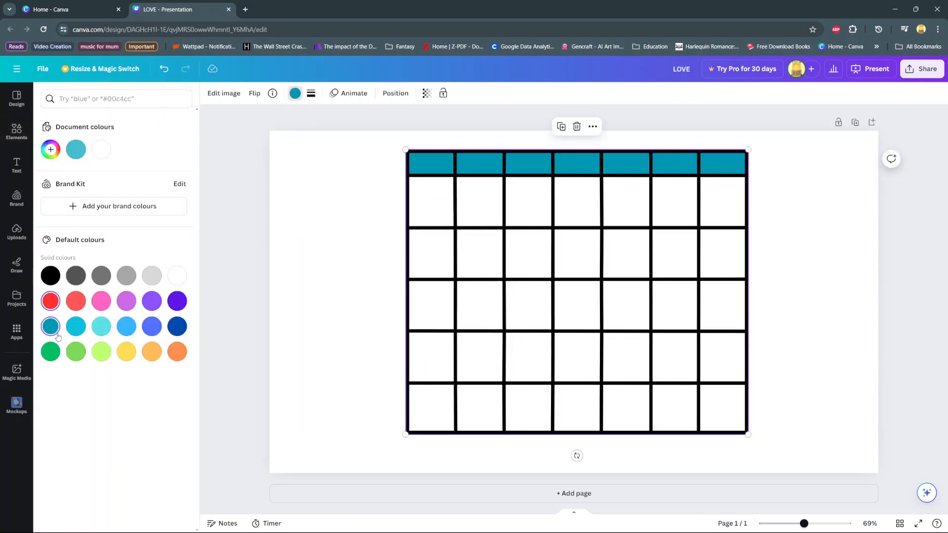
pyautogui.click(16, 131)
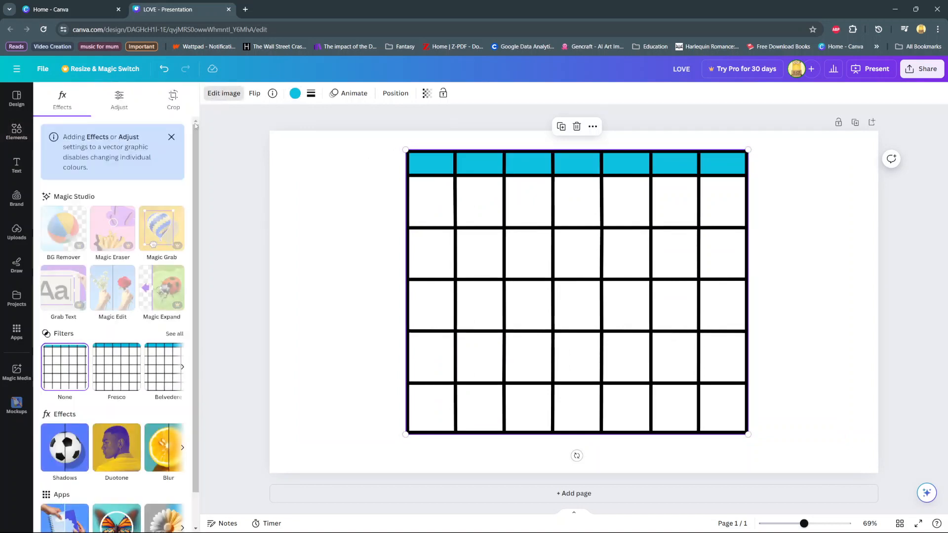
# Step: Apply the Belvedere filter and a warmer Temperature adjustment to the table graphic
pyautogui.click(171, 137)
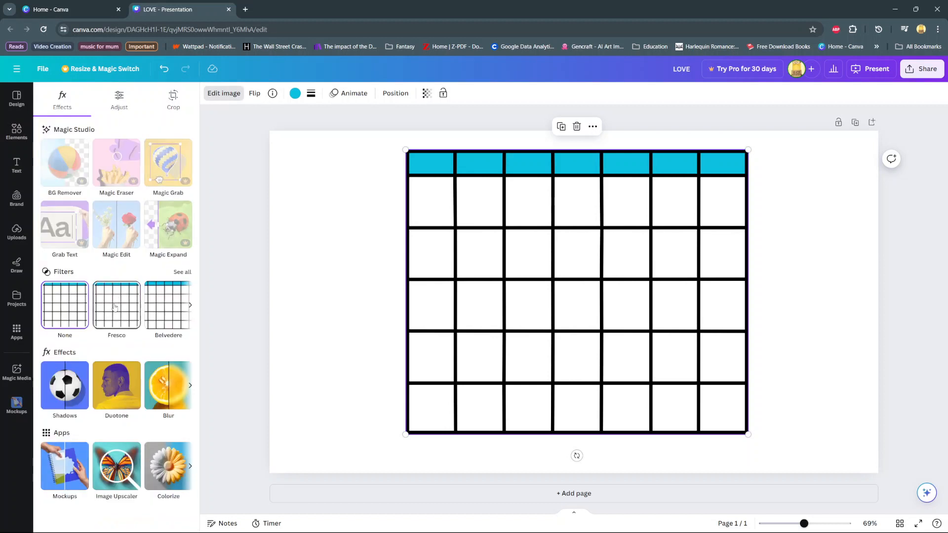
pyautogui.click(168, 305)
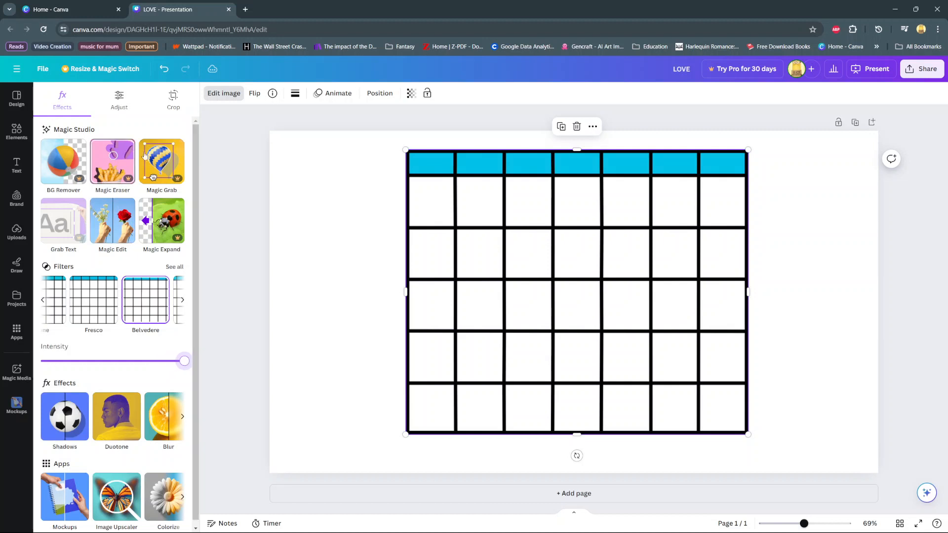
pyautogui.click(118, 98)
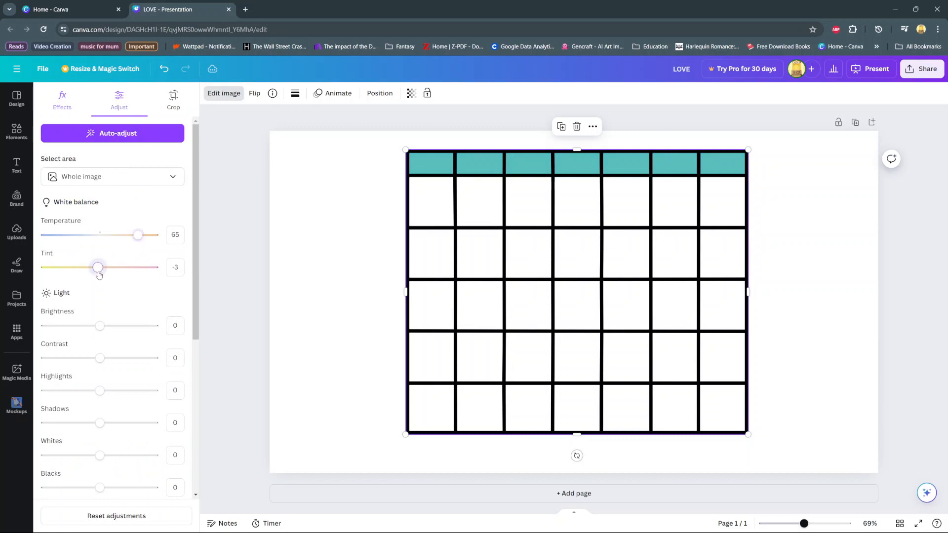
pyautogui.click(16, 132)
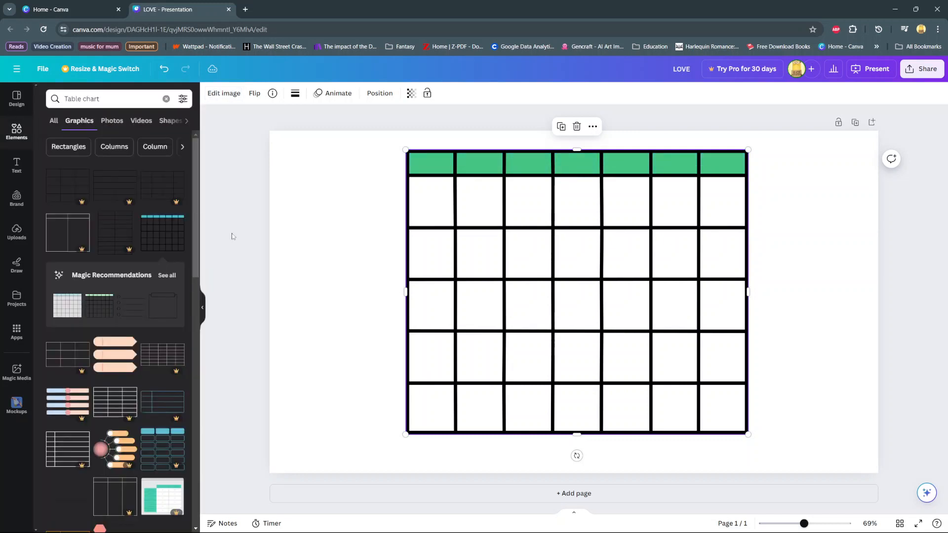